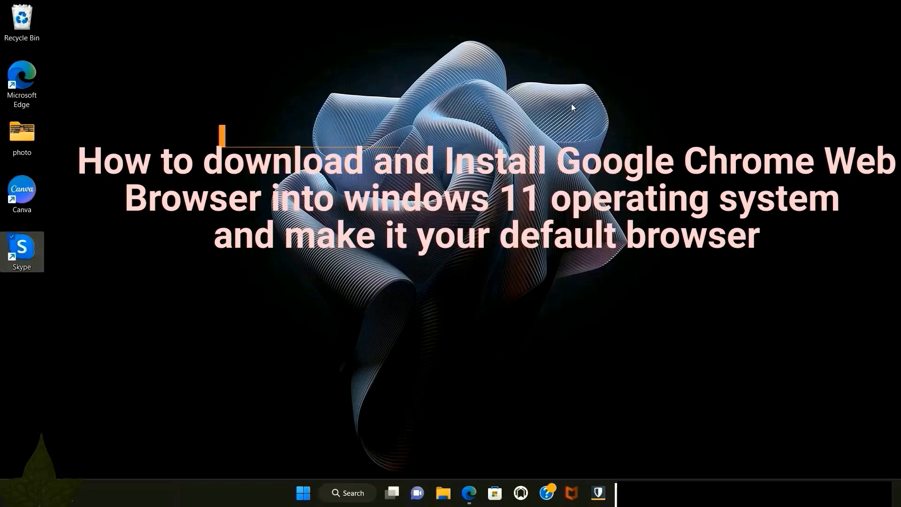
{"action": "mouse_move", "coordinate": [564, 125]}
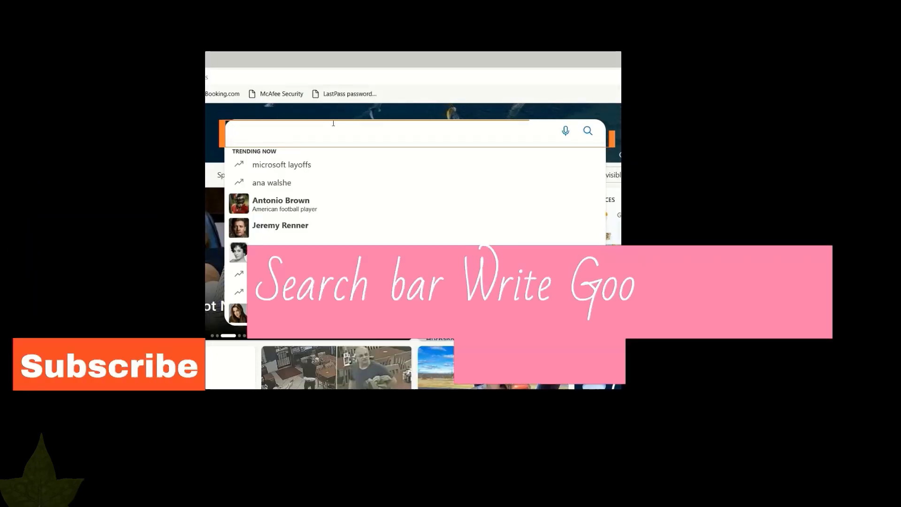
- Search Edge for 'google chrome download' and land on Google's official Chrome download page
{"action": "type", "text": "google chrome download"}
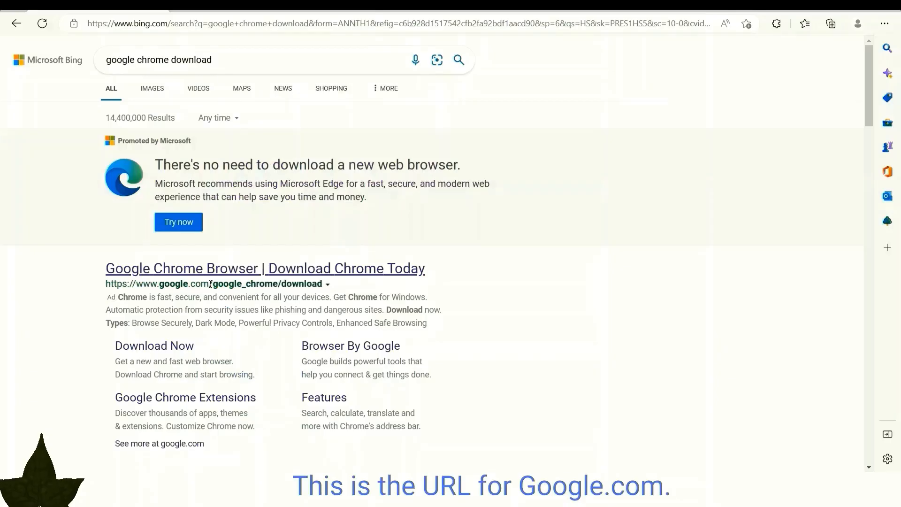
{"action": "mouse_move", "coordinate": [293, 268]}
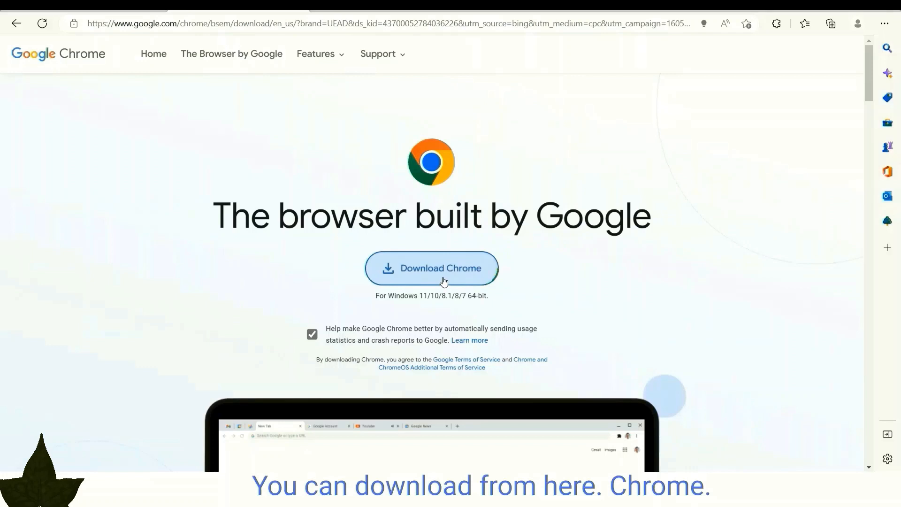
{"action": "left_click", "coordinate": [431, 268]}
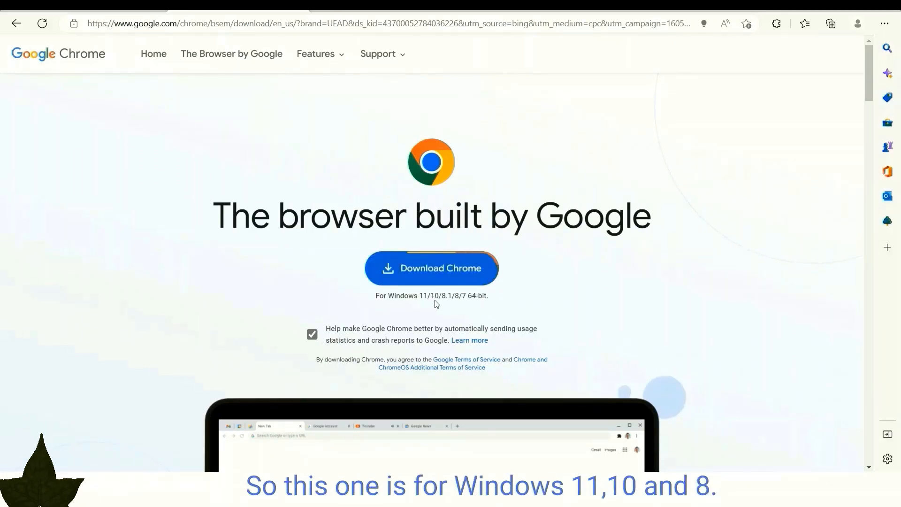
{"action": "scroll", "scroll_direction": "down", "scroll_amount": 3}
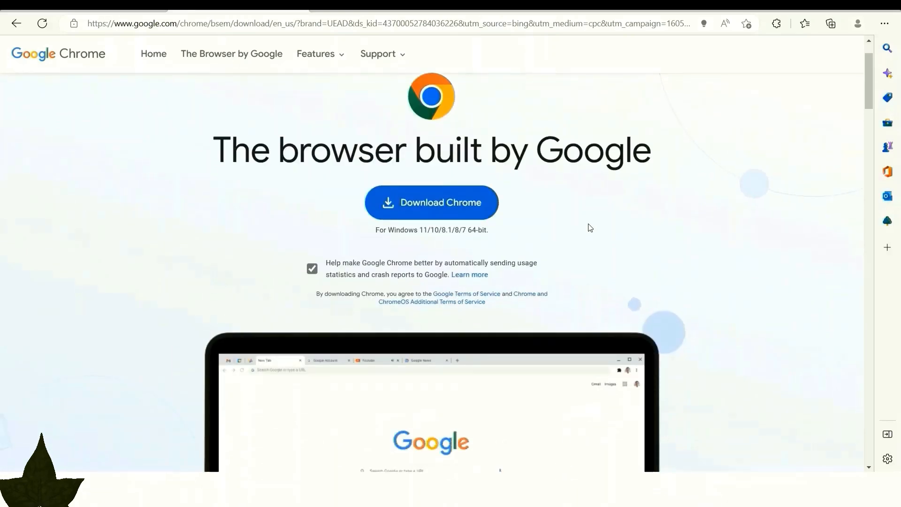
{"action": "mouse_move", "coordinate": [448, 214]}
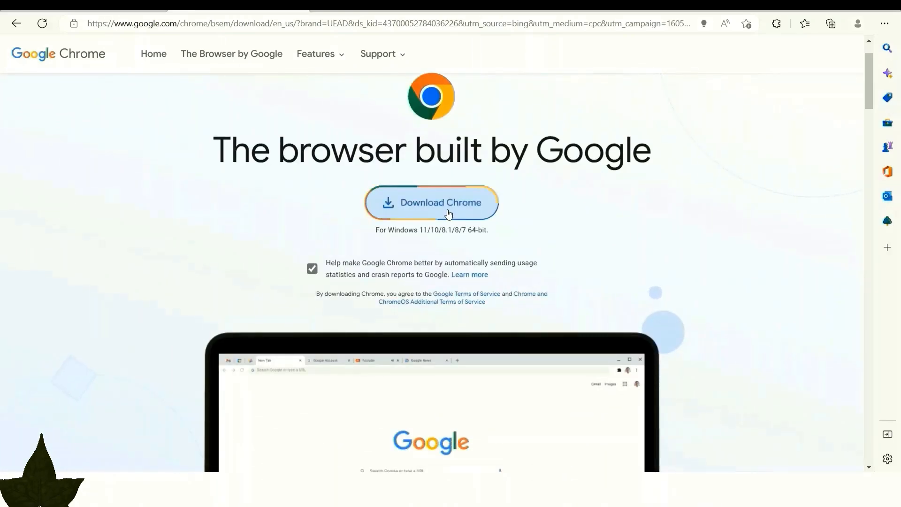
- Download ChromeSetup.exe and allow it to run so the Chrome installer starts downloading
{"action": "left_click", "coordinate": [430, 202]}
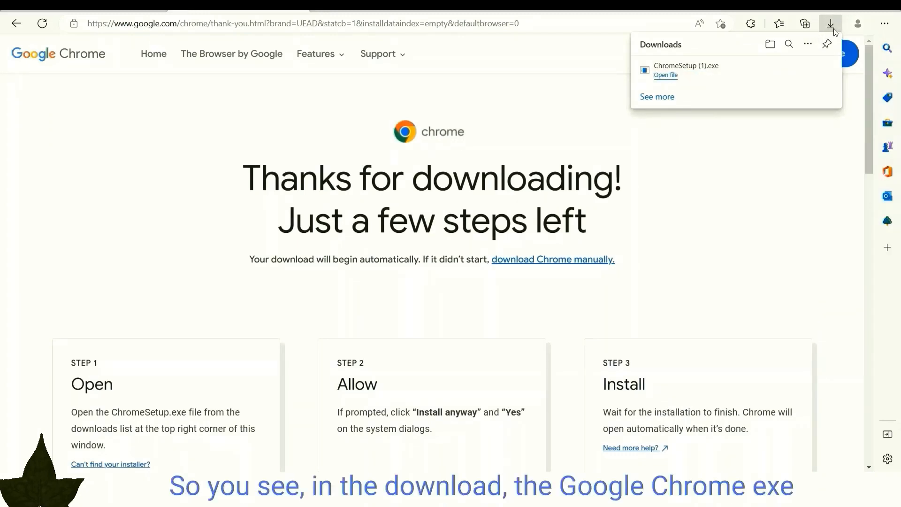
{"action": "mouse_move", "coordinate": [705, 79]}
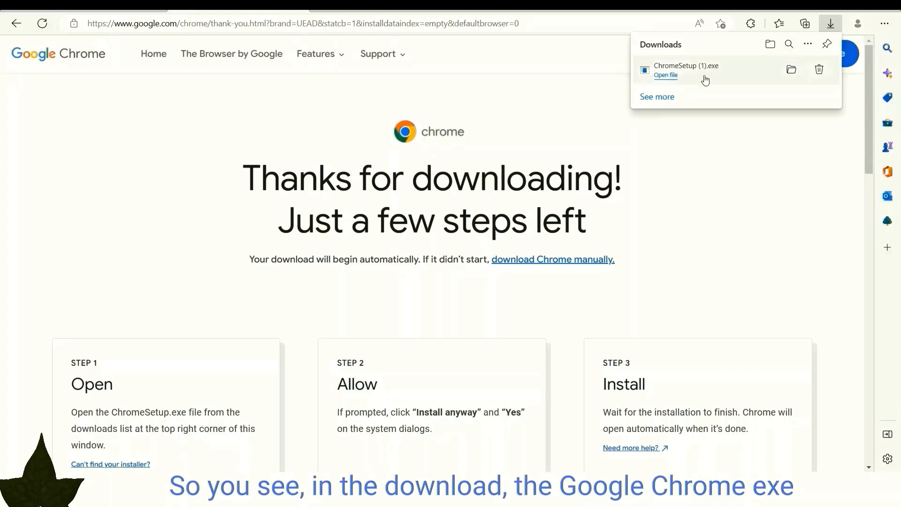
{"action": "mouse_move", "coordinate": [665, 74]}
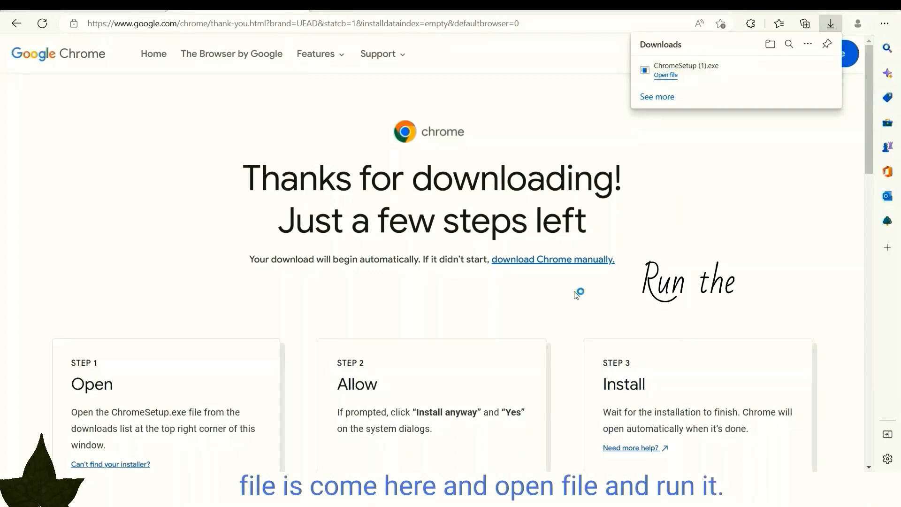
{"action": "mouse_move", "coordinate": [407, 340]}
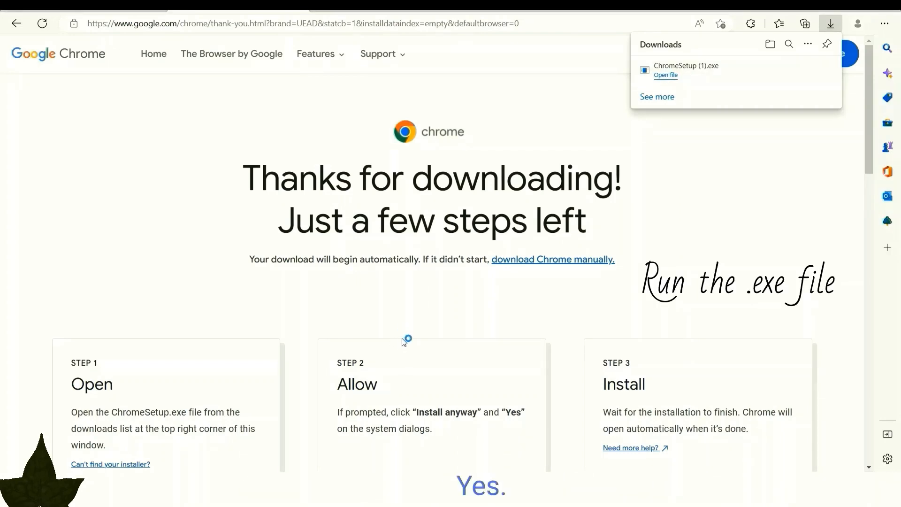
{"action": "left_click", "coordinate": [665, 74]}
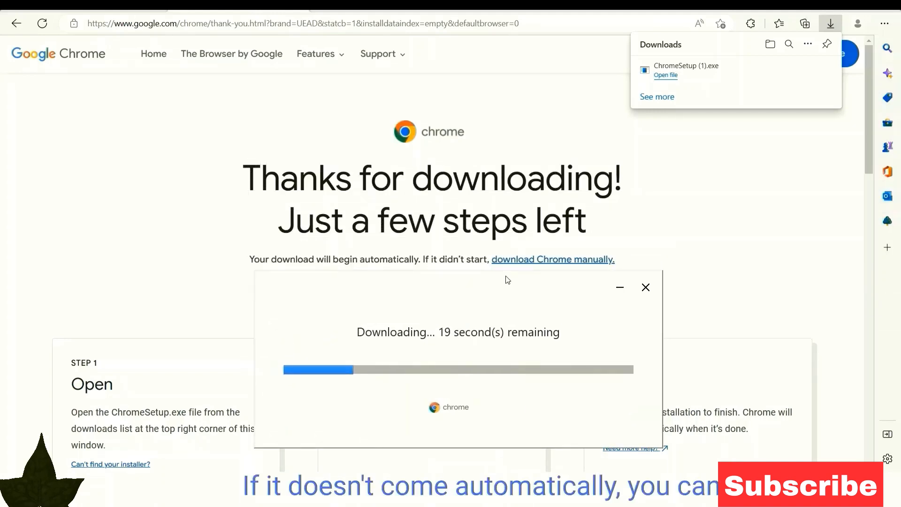
{"action": "mouse_move", "coordinate": [498, 262]}
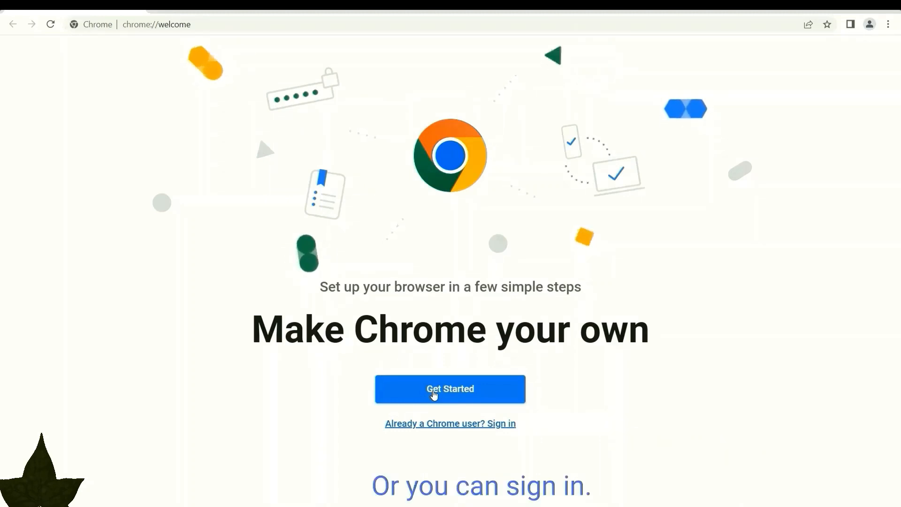
- Complete Chrome's first-run setup keeping Gmail, YouTube and Maps bookmarks with the Earth background
{"action": "left_click", "coordinate": [449, 389]}
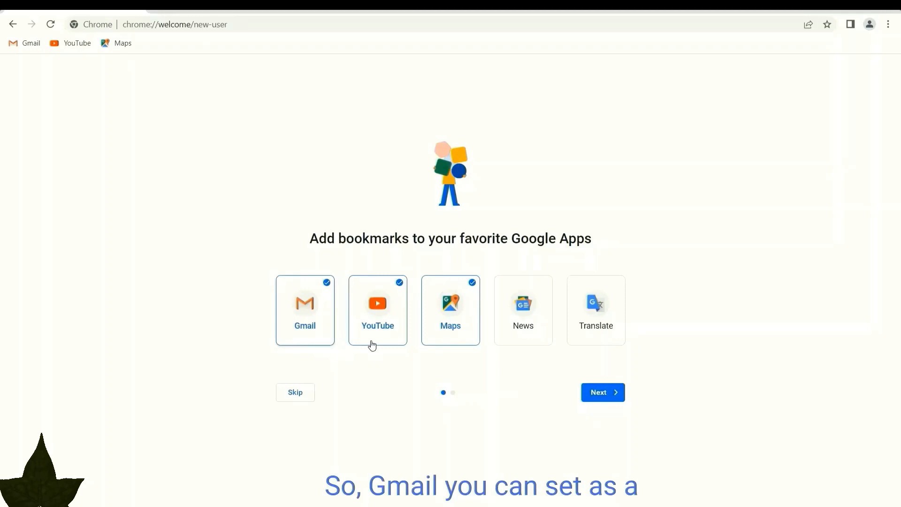
{"action": "mouse_move", "coordinate": [451, 344]}
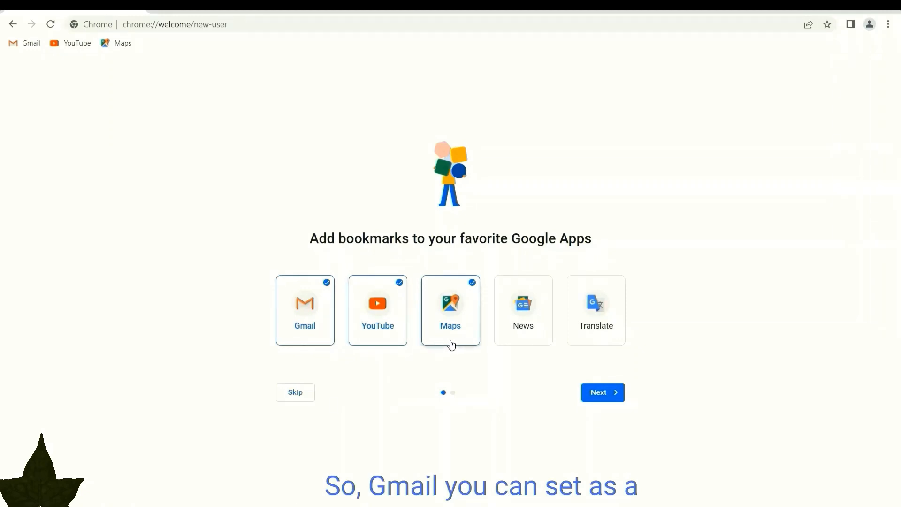
{"action": "mouse_move", "coordinate": [619, 392]}
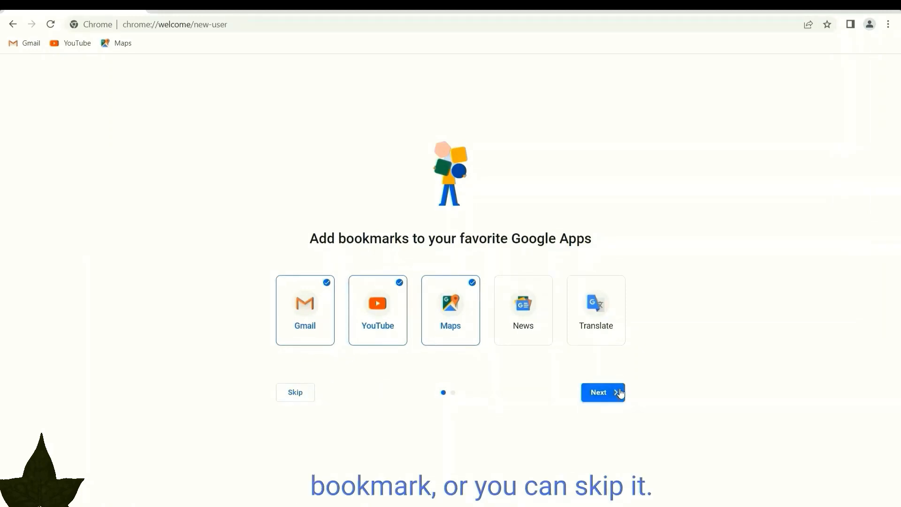
{"action": "left_click", "coordinate": [602, 392]}
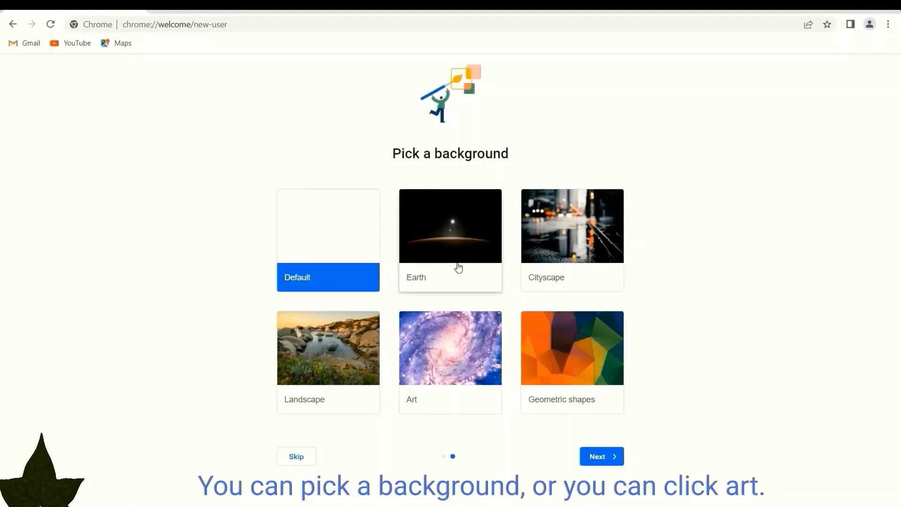
{"action": "left_click", "coordinate": [450, 226]}
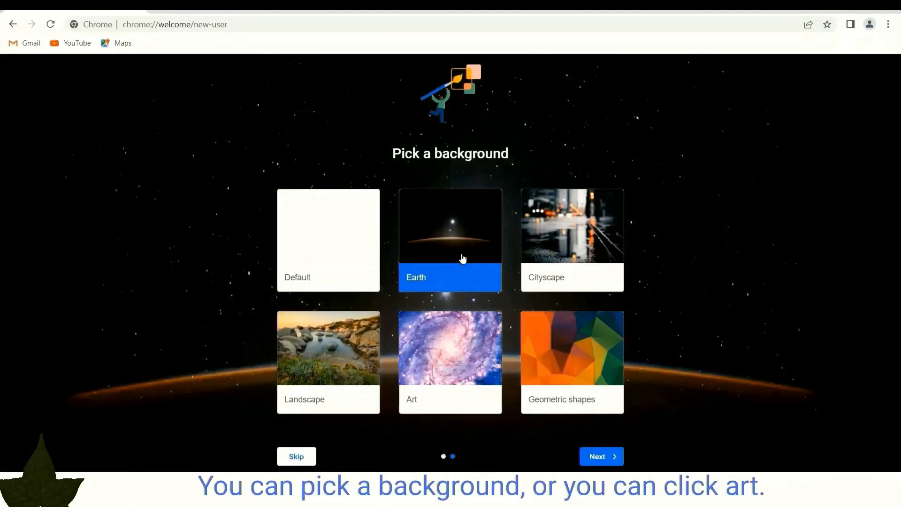
{"action": "left_click", "coordinate": [303, 492]}
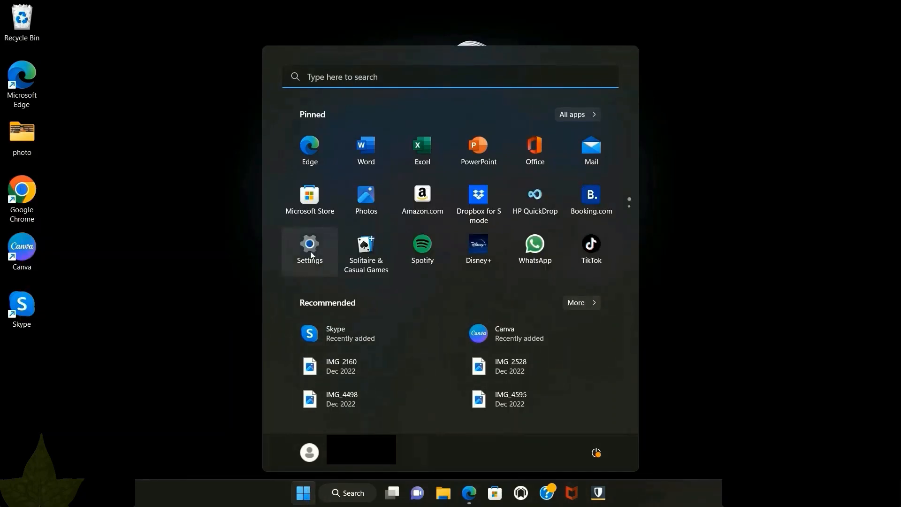
- In Settings > Apps > Default apps, search 'goo' and reach Google Chrome's default associations page
{"action": "left_click", "coordinate": [309, 247]}
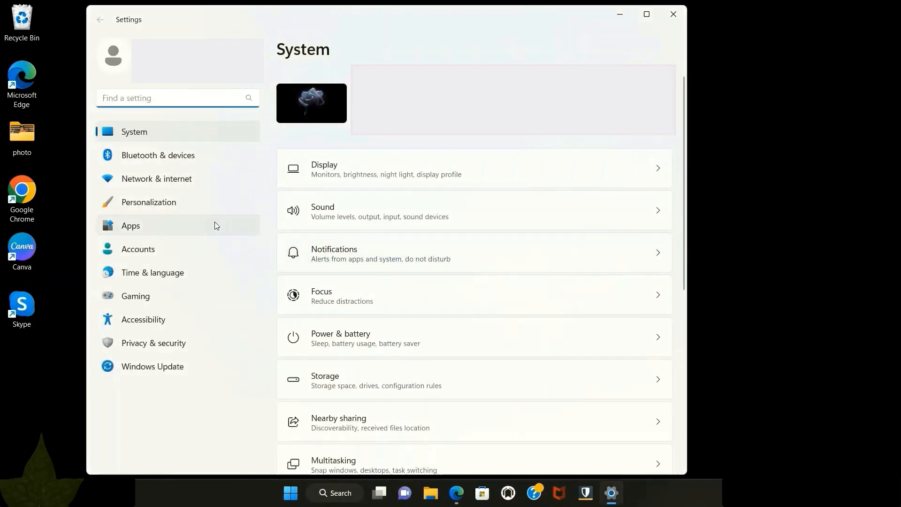
{"action": "left_click", "coordinate": [131, 225]}
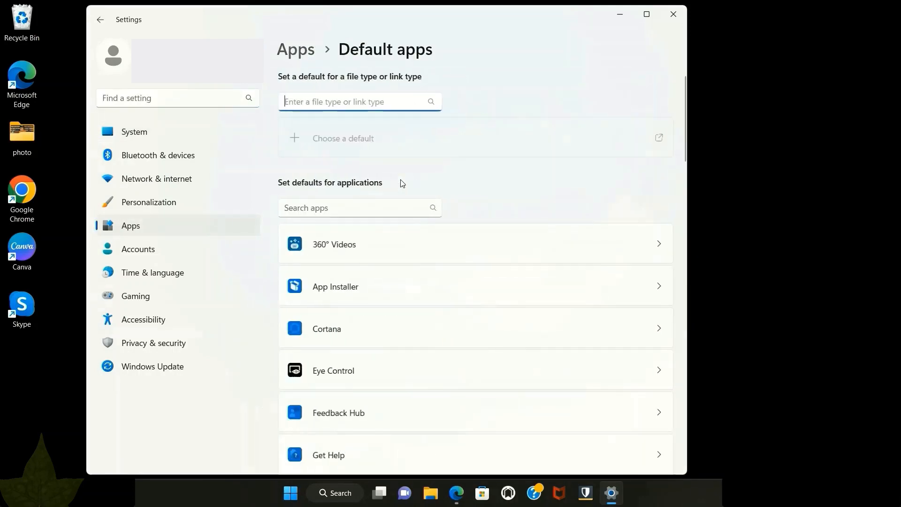
{"action": "left_click", "coordinate": [349, 207]}
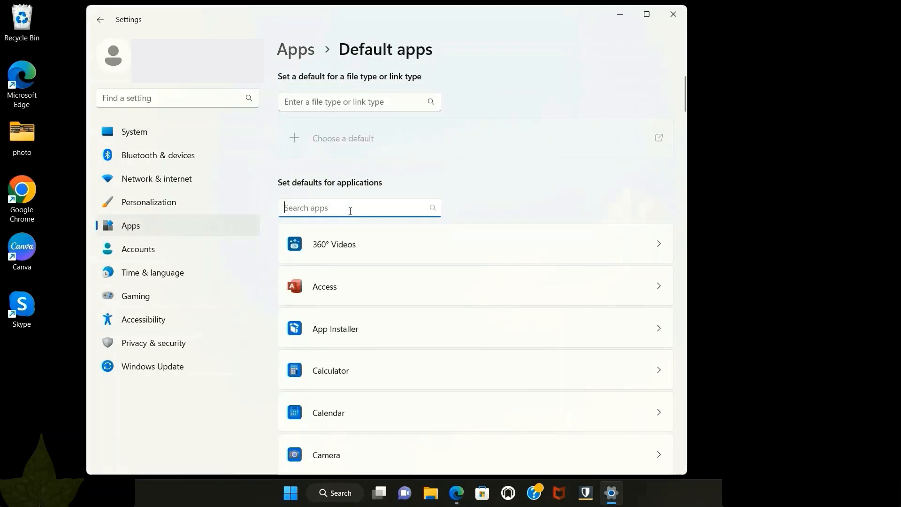
{"action": "type", "text": "g"}
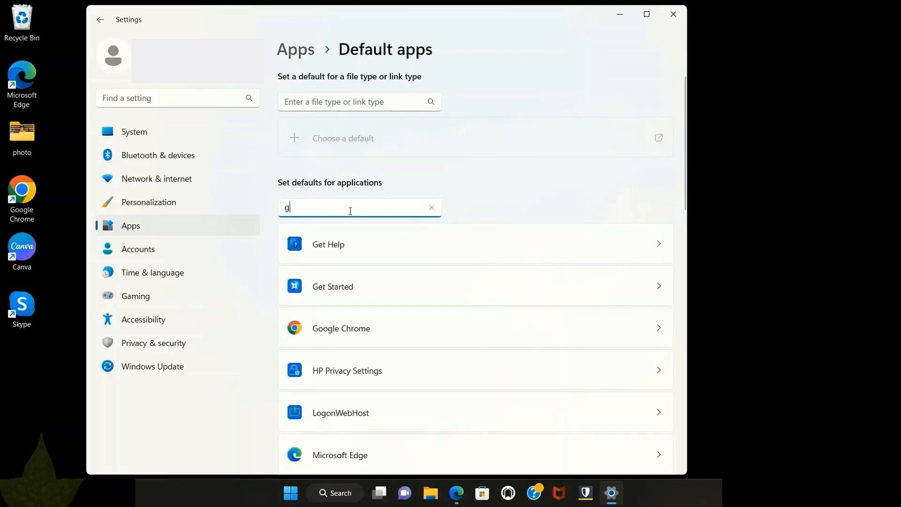
{"action": "type", "text": "oo"}
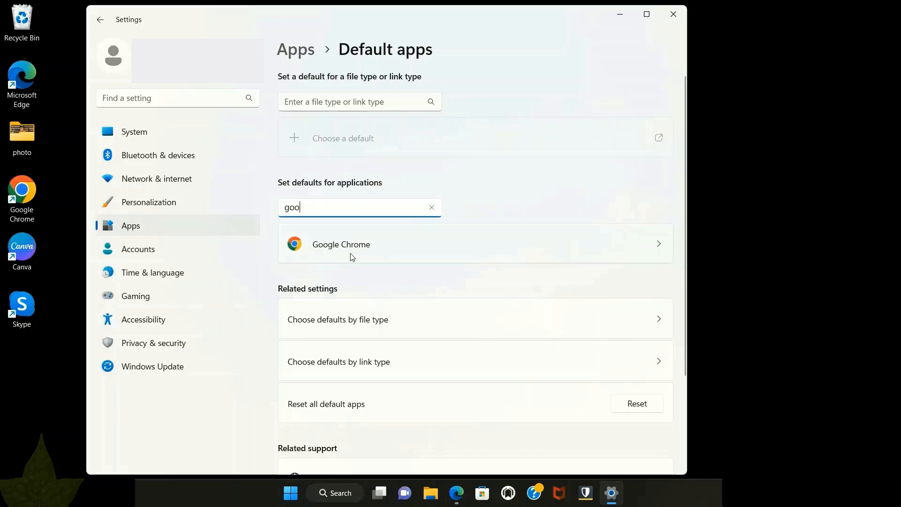
{"action": "left_click", "coordinate": [341, 244]}
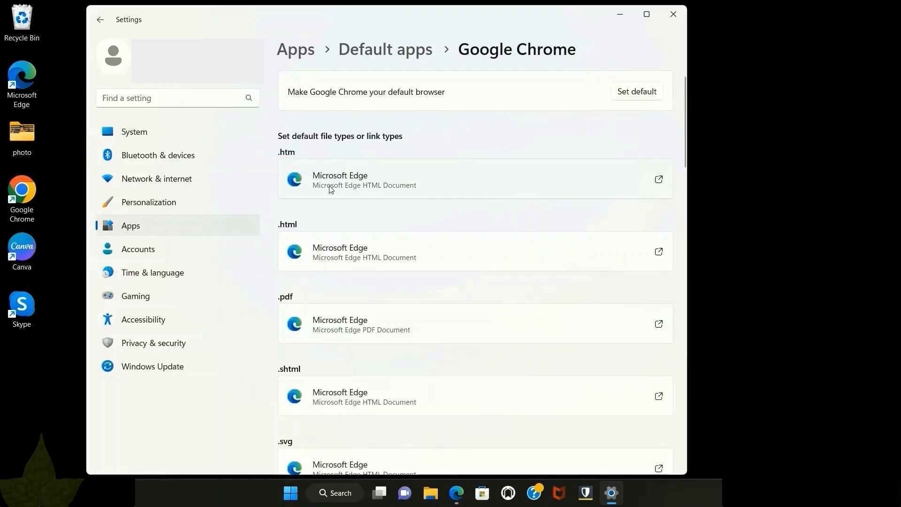
{"action": "mouse_move", "coordinate": [284, 164]}
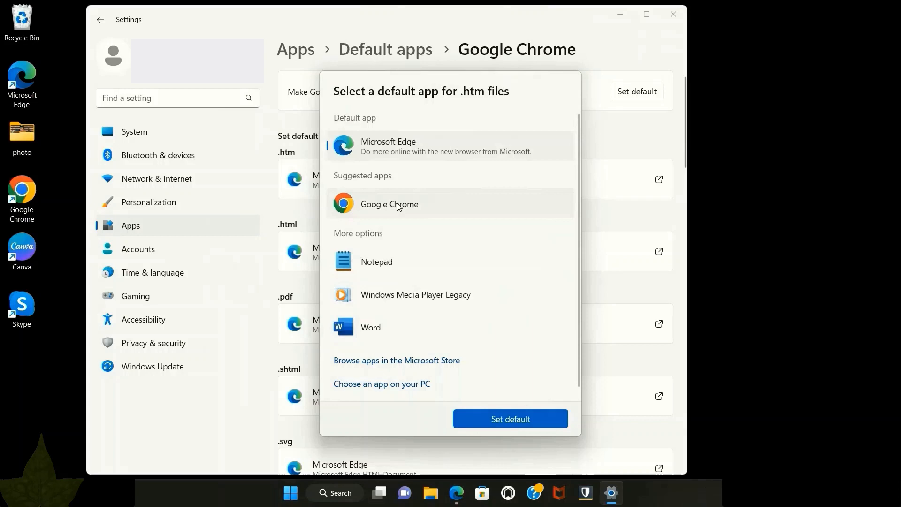
- Make Google Chrome the default for .htm, .html and .pdf files instead of Edge
{"action": "left_click", "coordinate": [389, 204]}
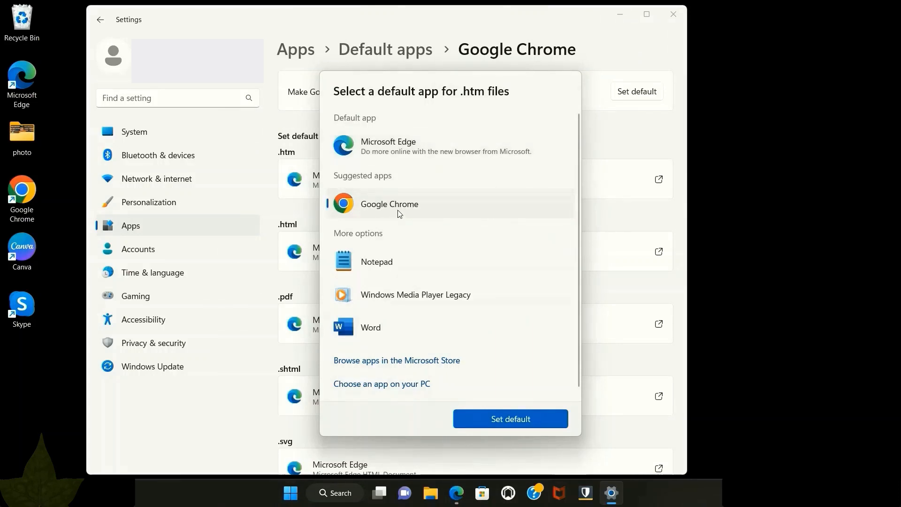
{"action": "left_click", "coordinate": [509, 418]}
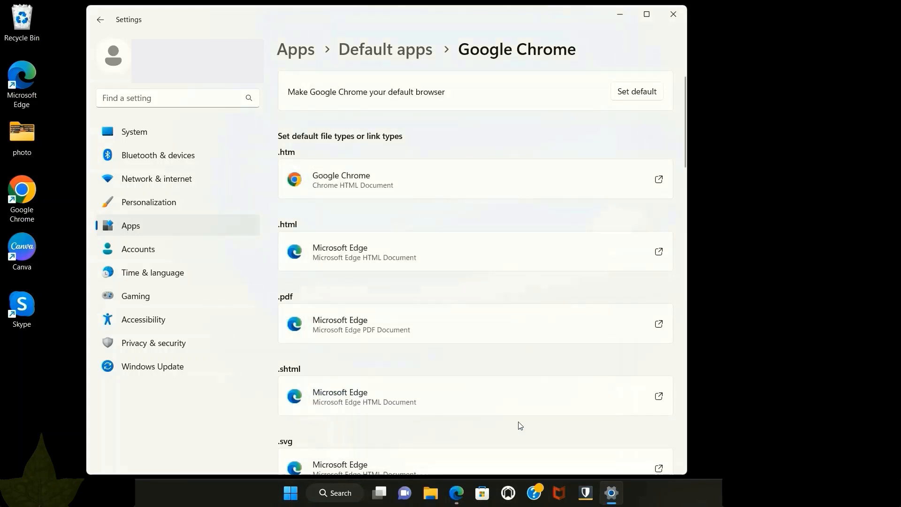
{"action": "mouse_move", "coordinate": [302, 232]}
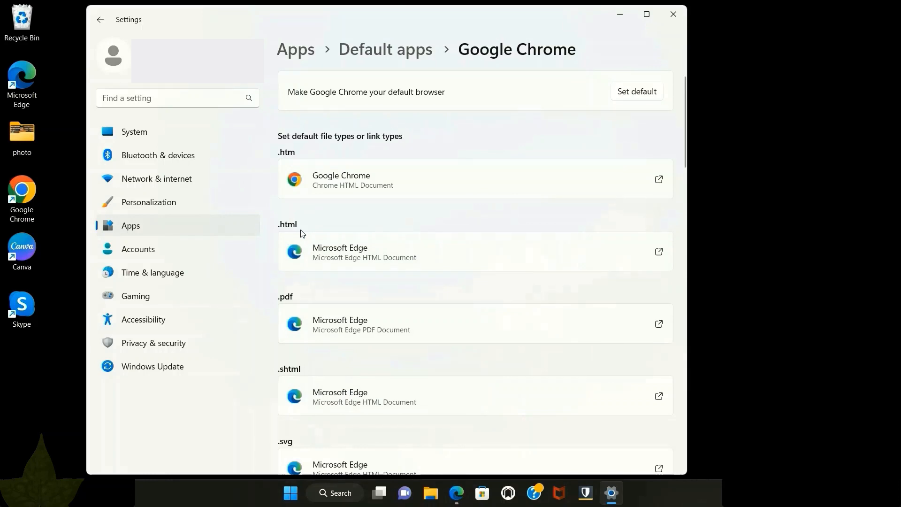
{"action": "mouse_move", "coordinate": [658, 254]}
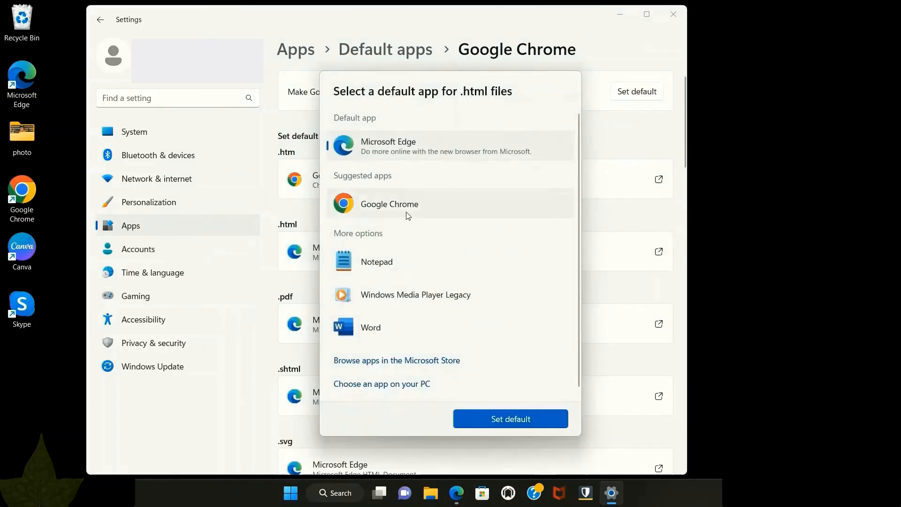
{"action": "left_click", "coordinate": [509, 419]}
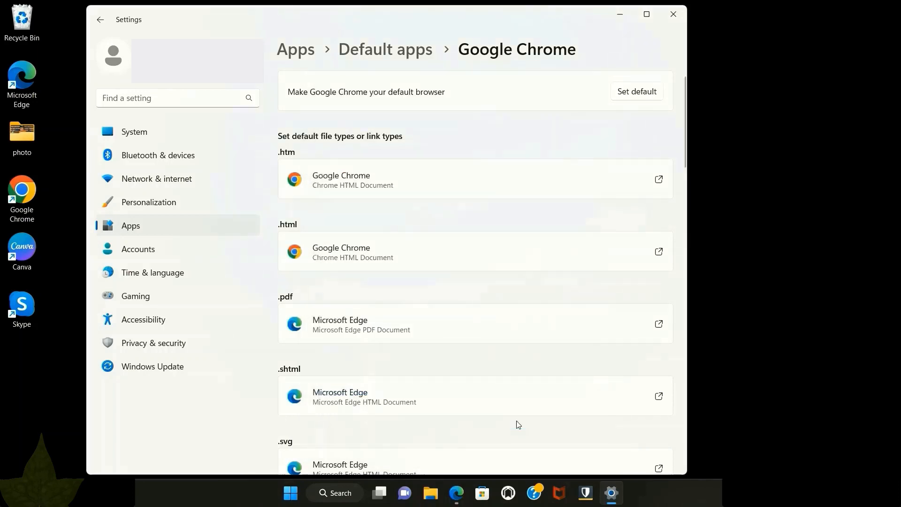
{"action": "mouse_move", "coordinate": [364, 315]}
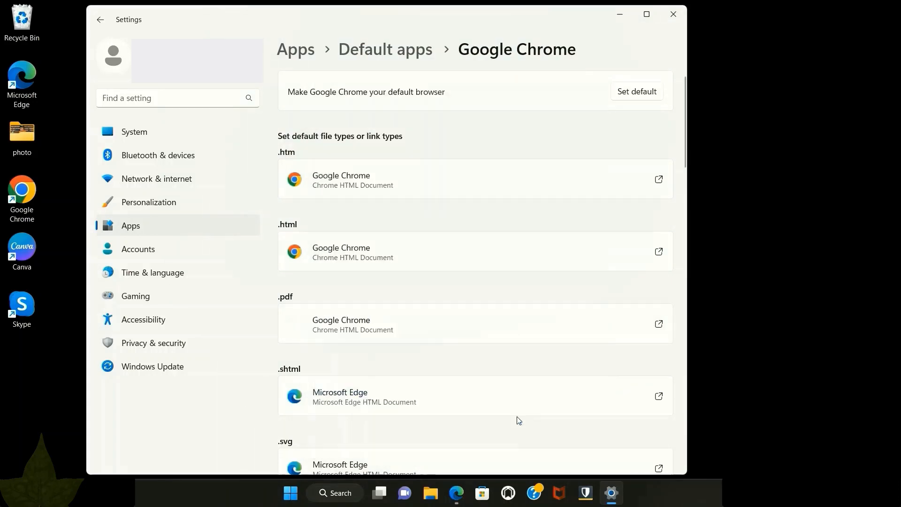
{"action": "scroll", "scroll_direction": "down", "scroll_amount": 3}
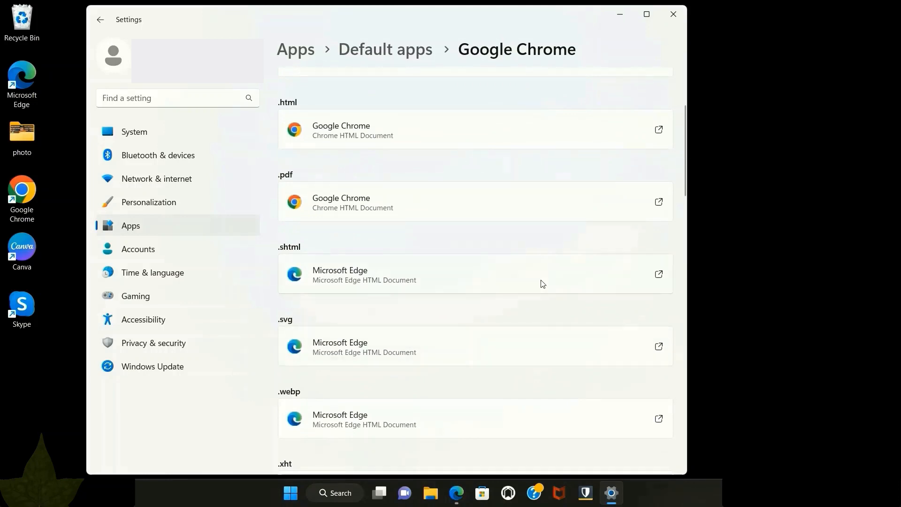
{"action": "mouse_move", "coordinate": [658, 274]}
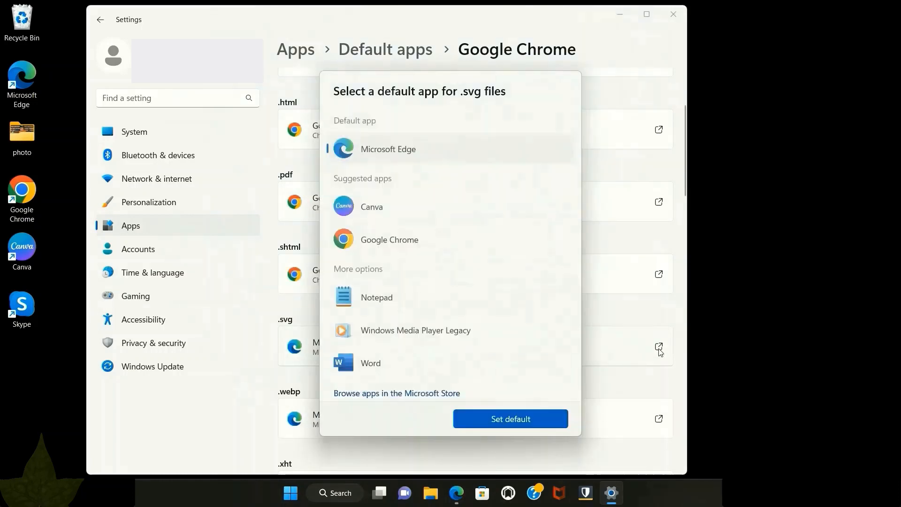
- Make Google Chrome the default for .shtml, .svg, .webp files and HTTP links
{"action": "left_click", "coordinate": [389, 237]}
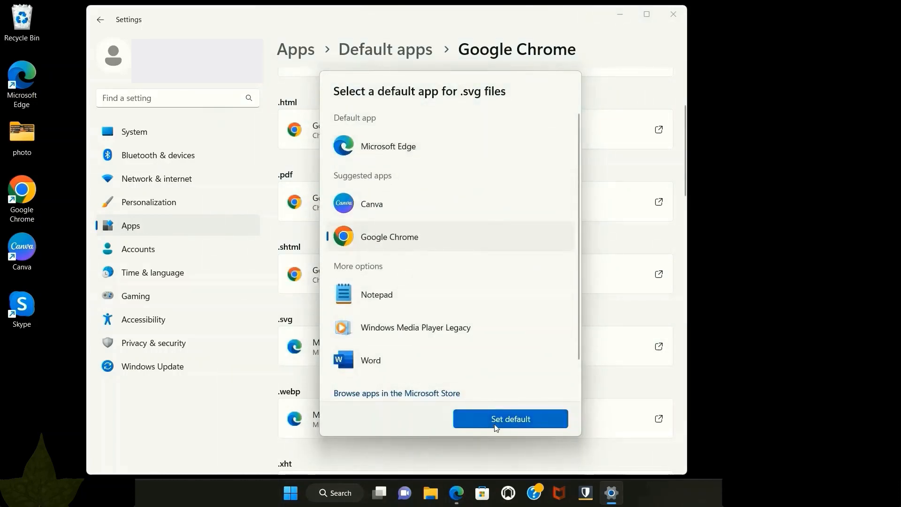
{"action": "left_click", "coordinate": [509, 418]}
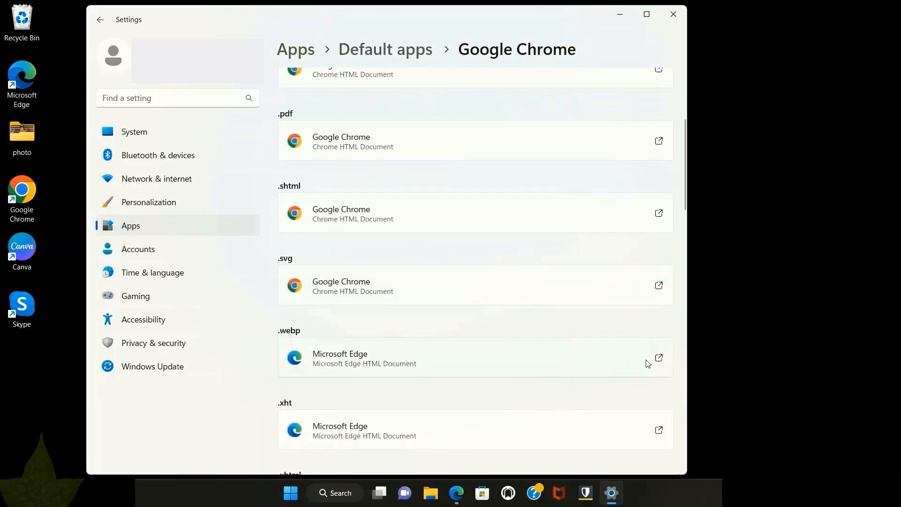
{"action": "mouse_move", "coordinate": [657, 360]}
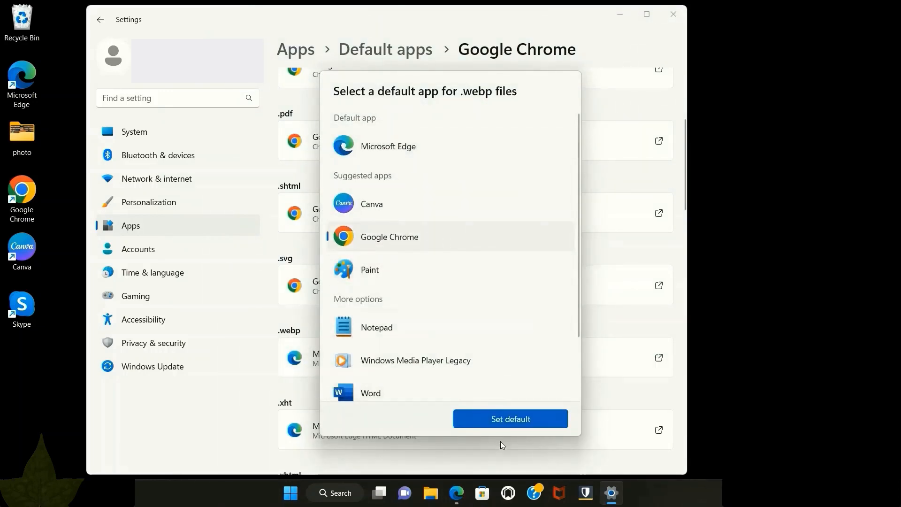
{"action": "left_click", "coordinate": [509, 418]}
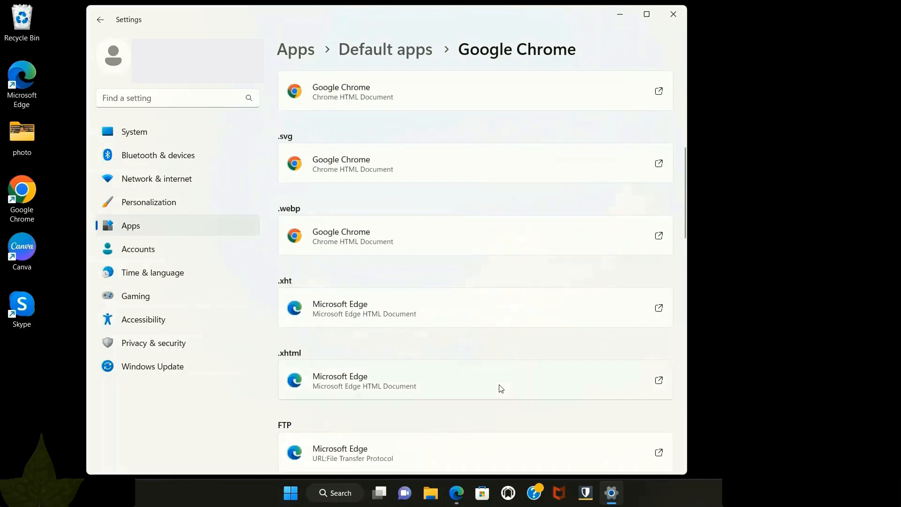
{"action": "scroll", "scroll_direction": "down", "scroll_amount": 3}
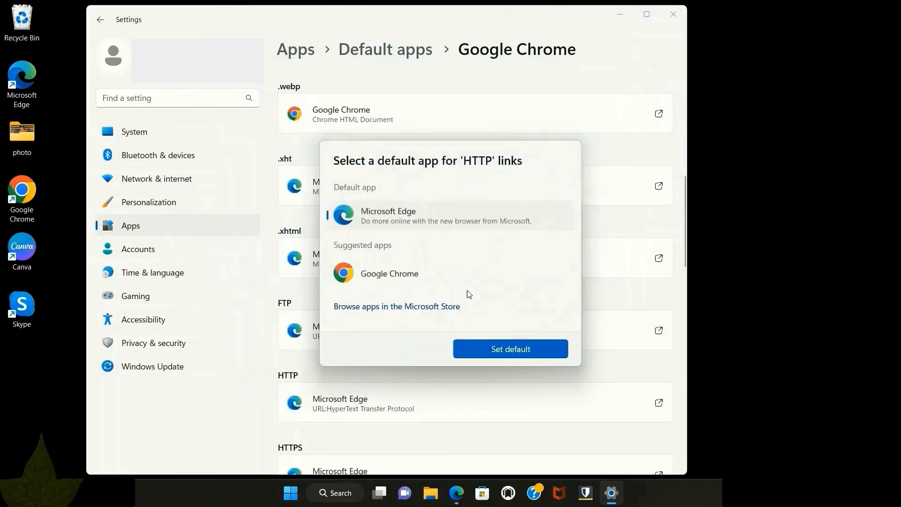
{"action": "left_click", "coordinate": [510, 348]}
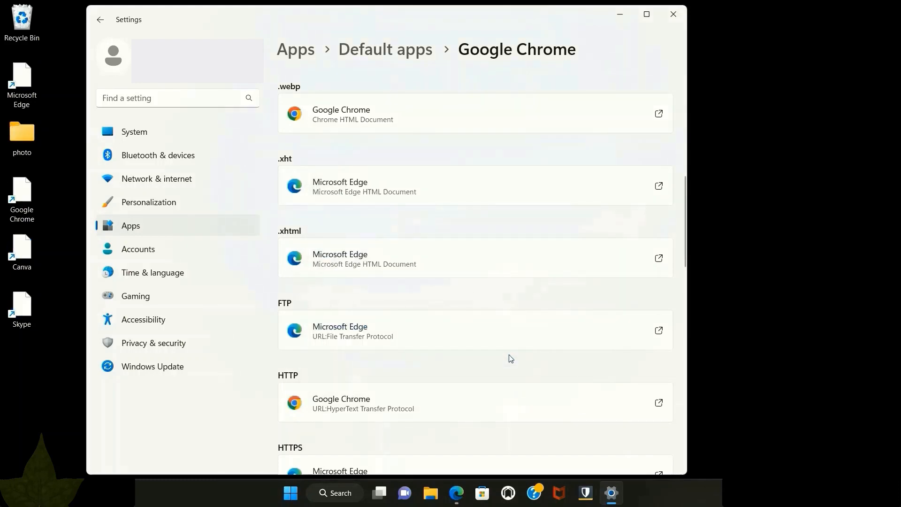
{"action": "scroll", "scroll_direction": "up", "scroll_amount": 3}
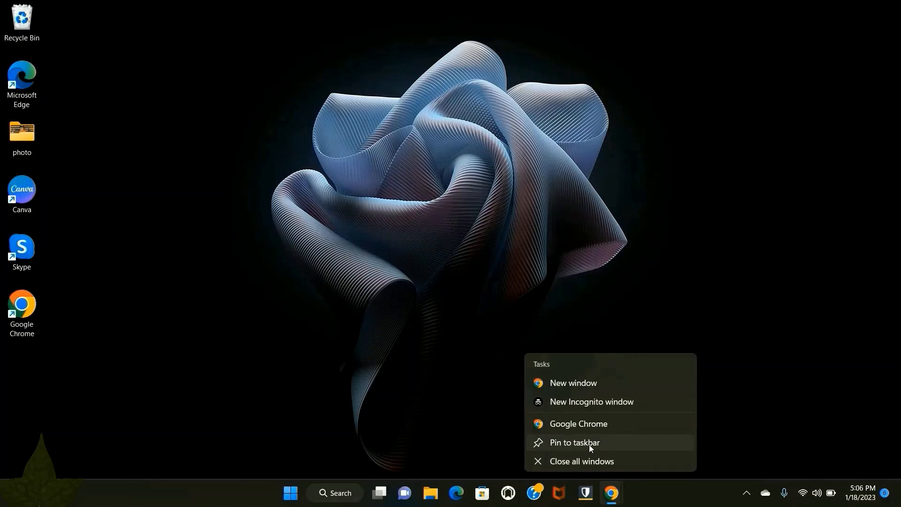
- Pin the running Google Chrome icon to the Windows 11 taskbar
{"action": "left_click", "coordinate": [574, 442]}
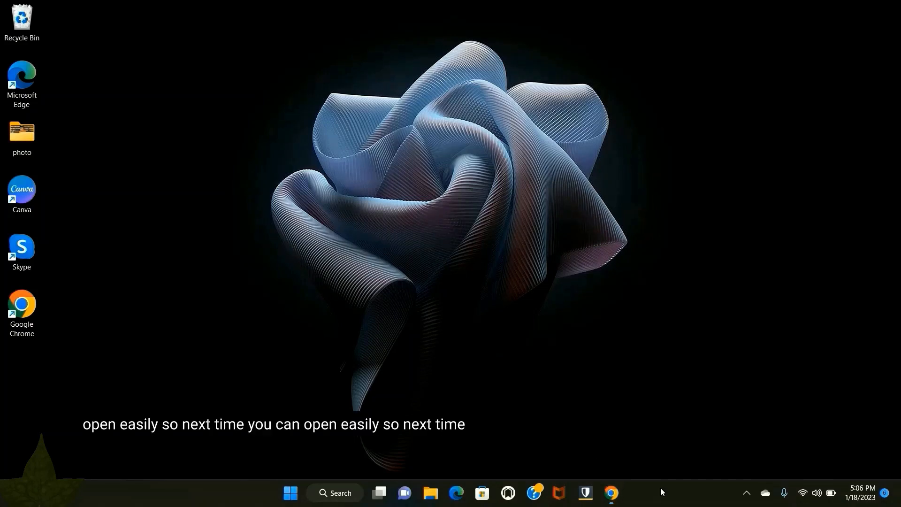